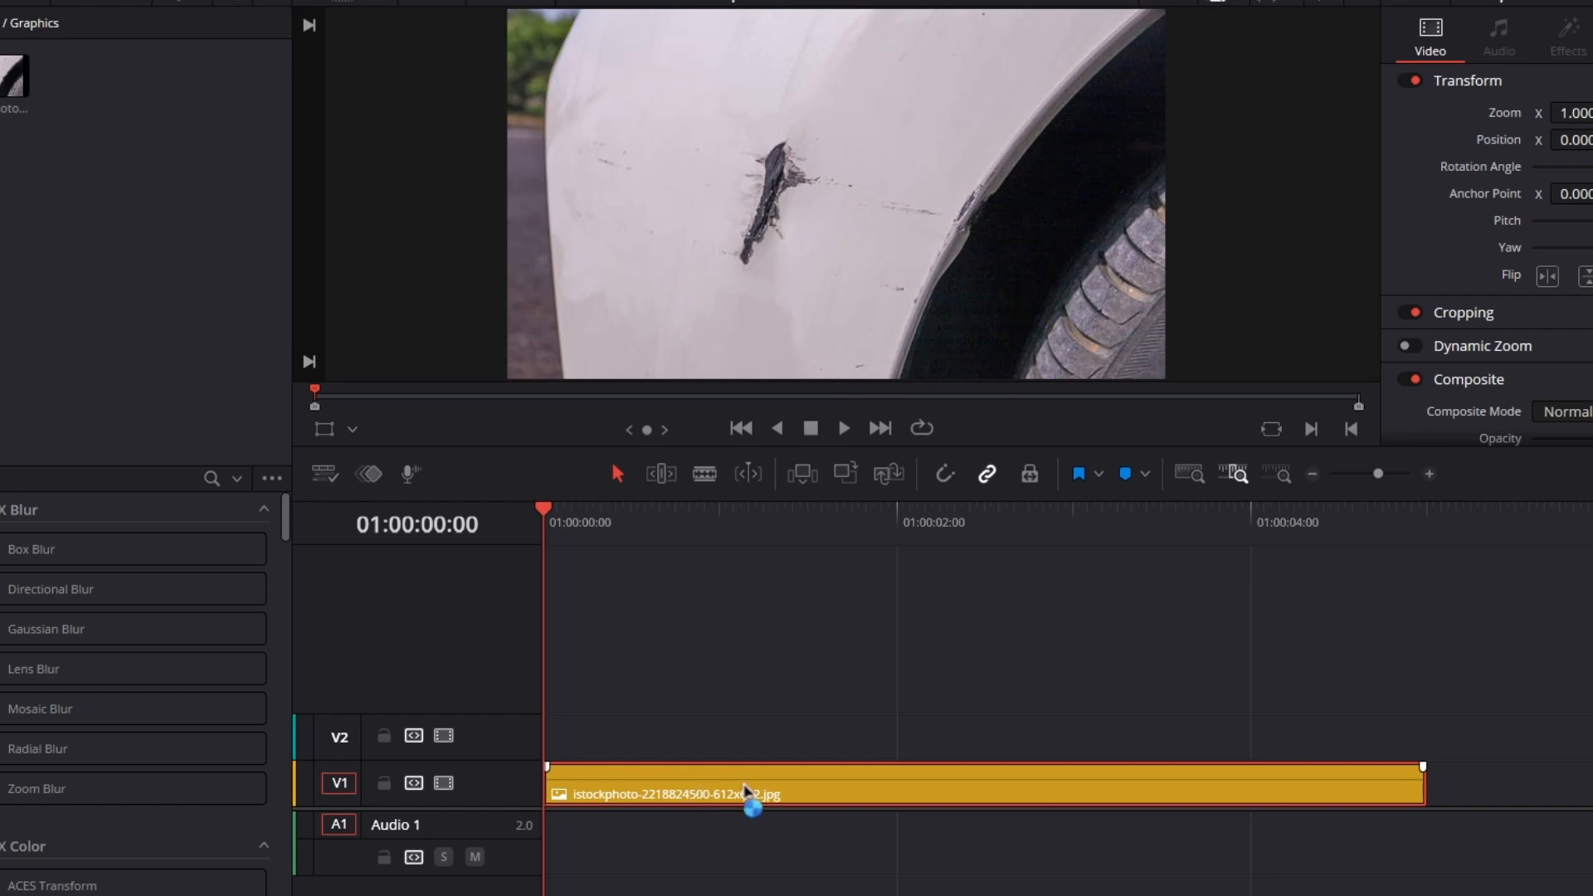
mouse_move(655, 721)
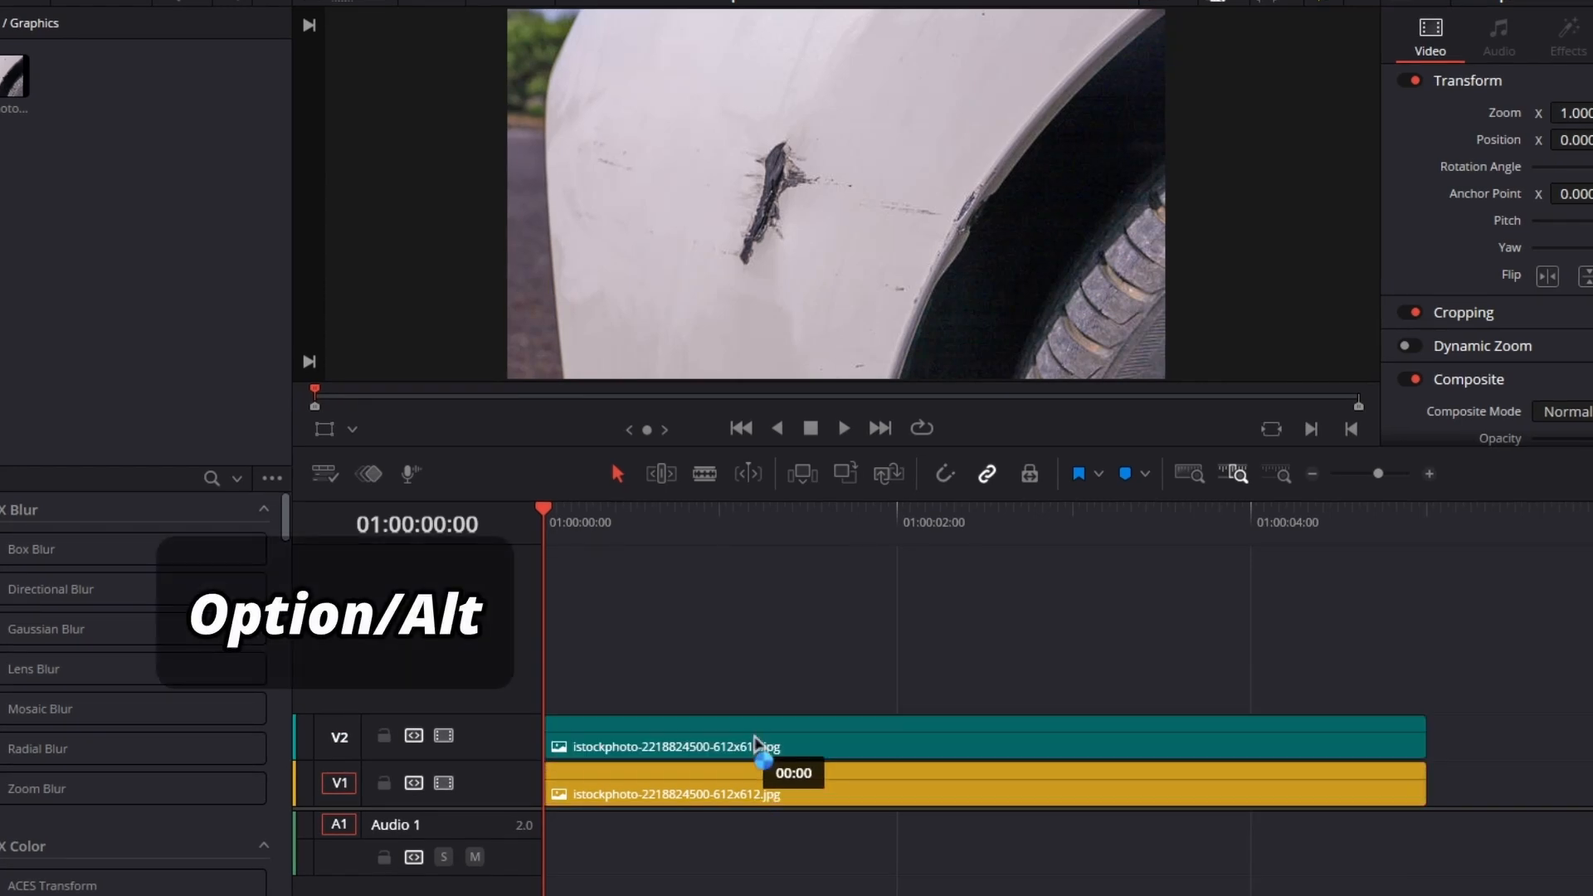
- Drop the Alt-dragged copy of the car photo clip onto track V2
click(757, 747)
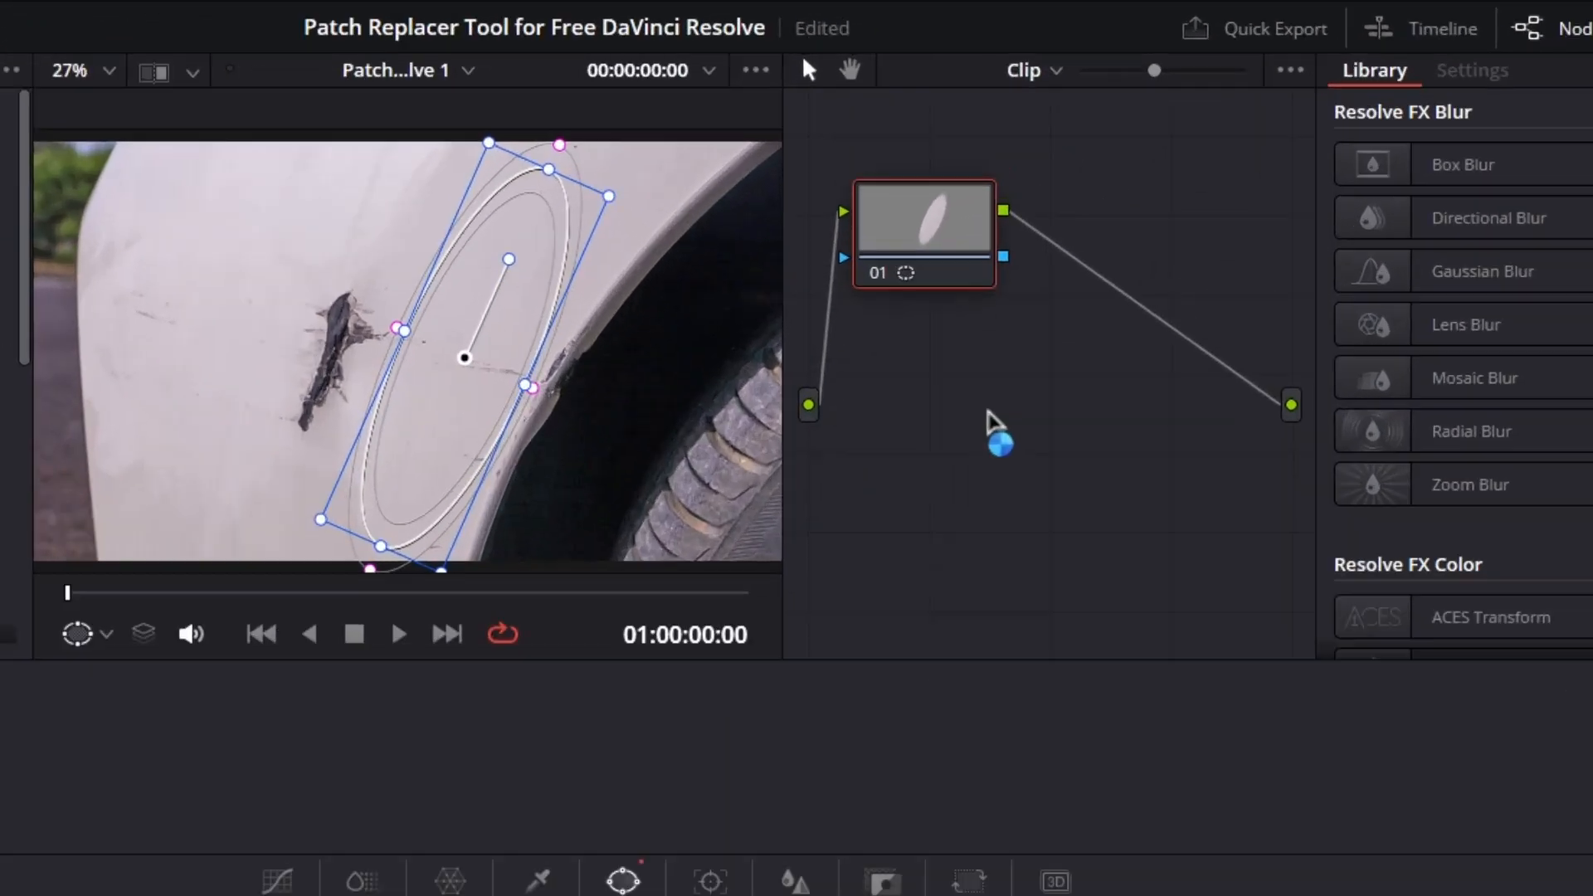
- Add an alpha output to the node graph so only the elliptical clean patch shows
right_click(1001, 443)
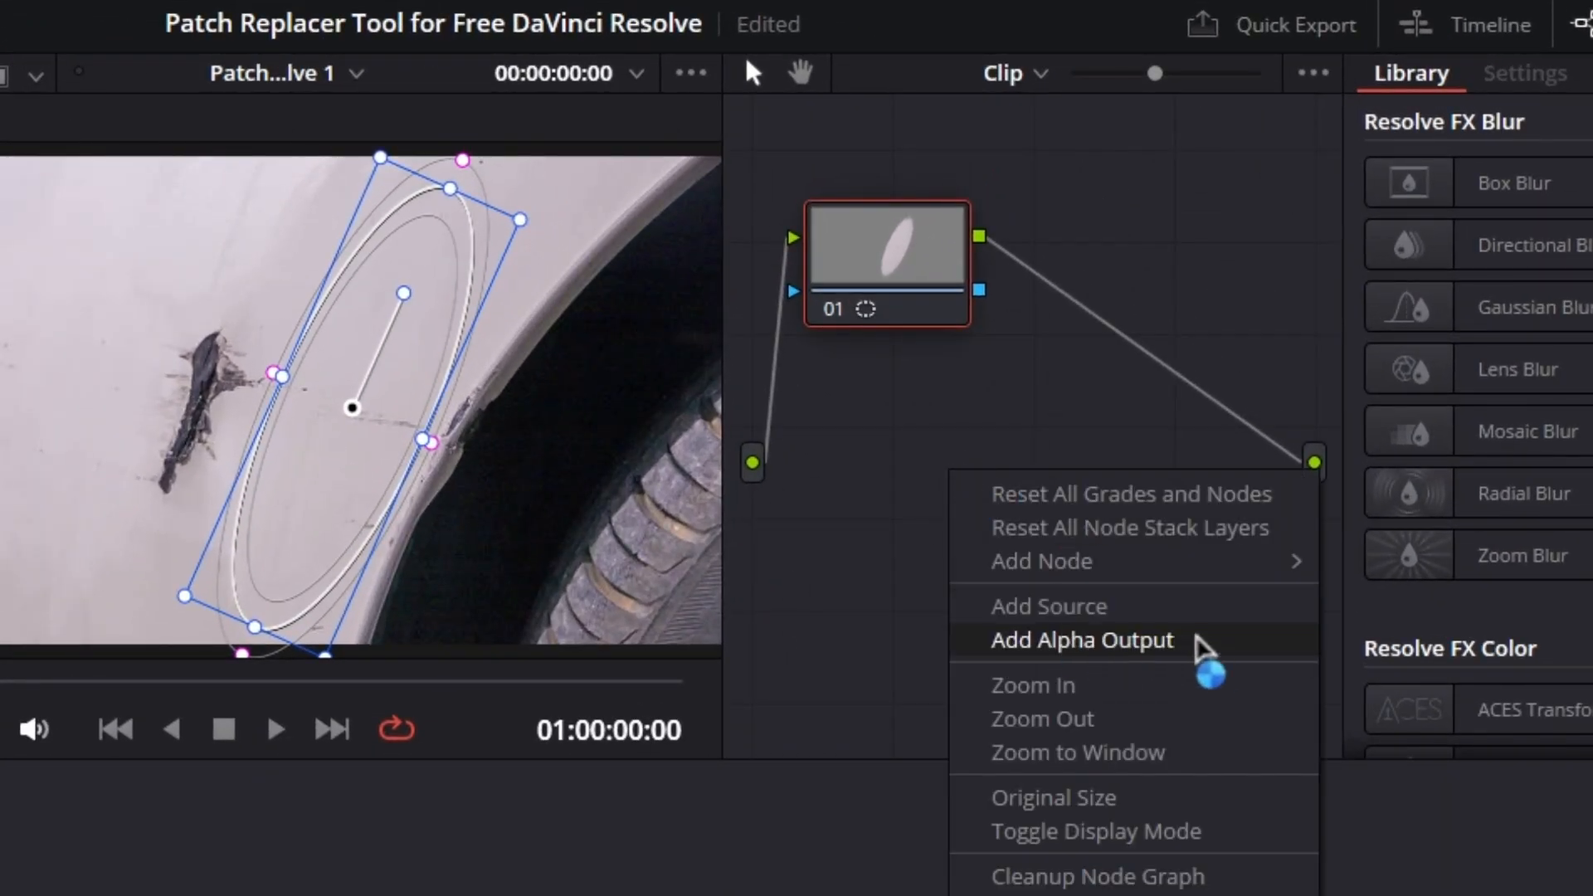
click(1082, 640)
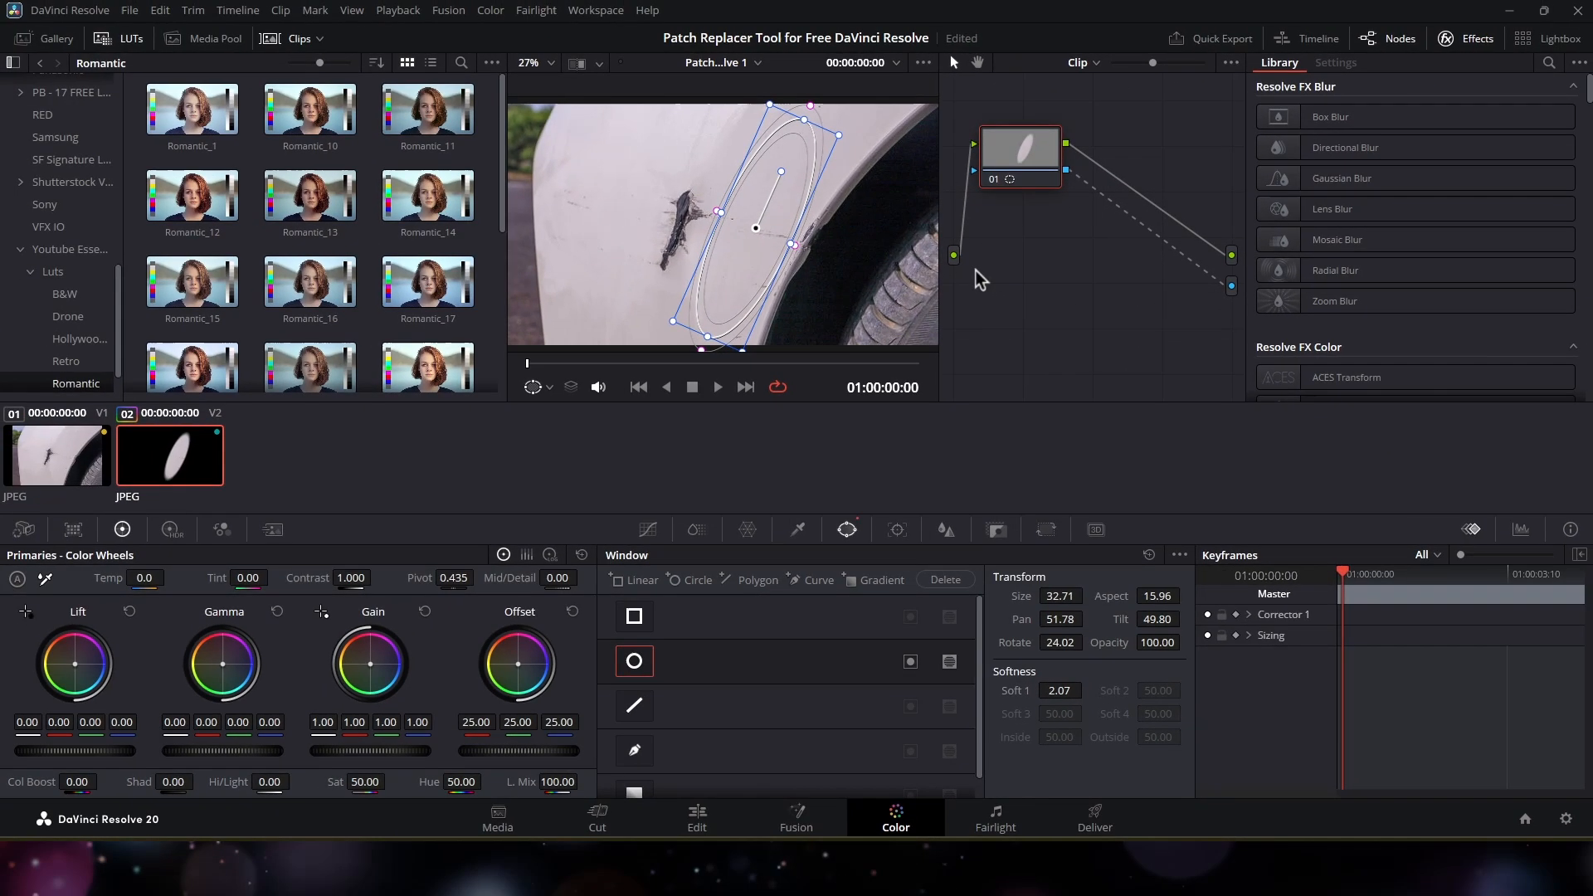
click(1046, 529)
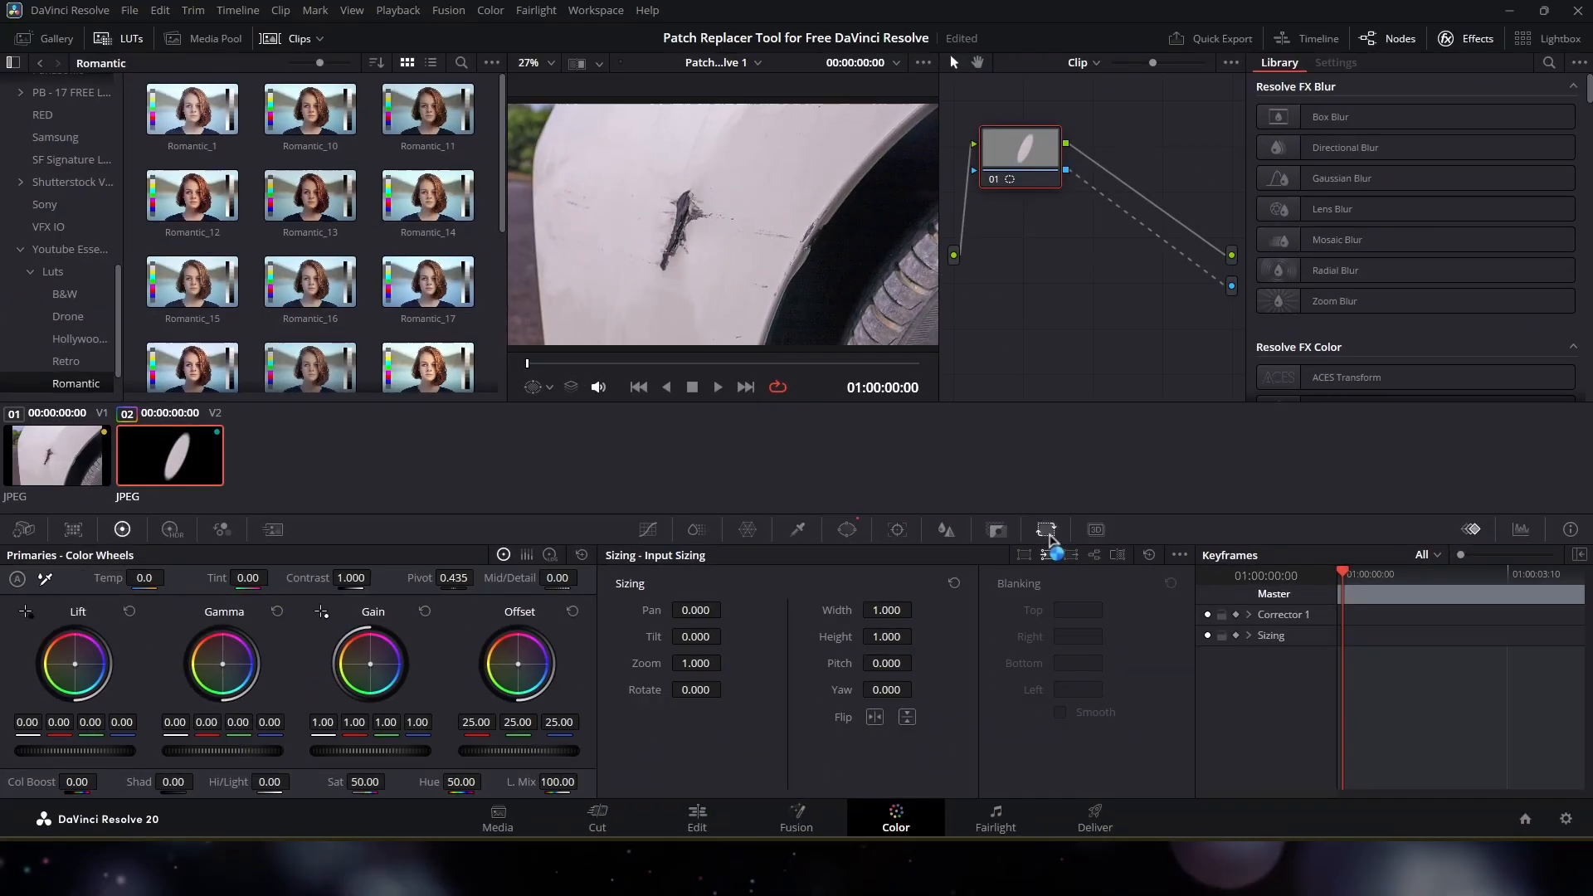